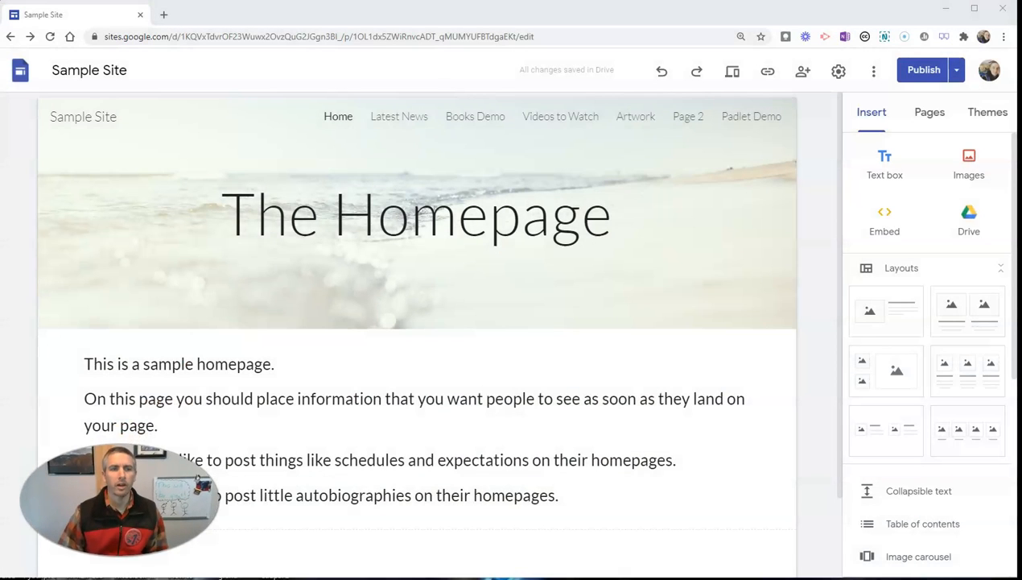
mouse_move(88, 71)
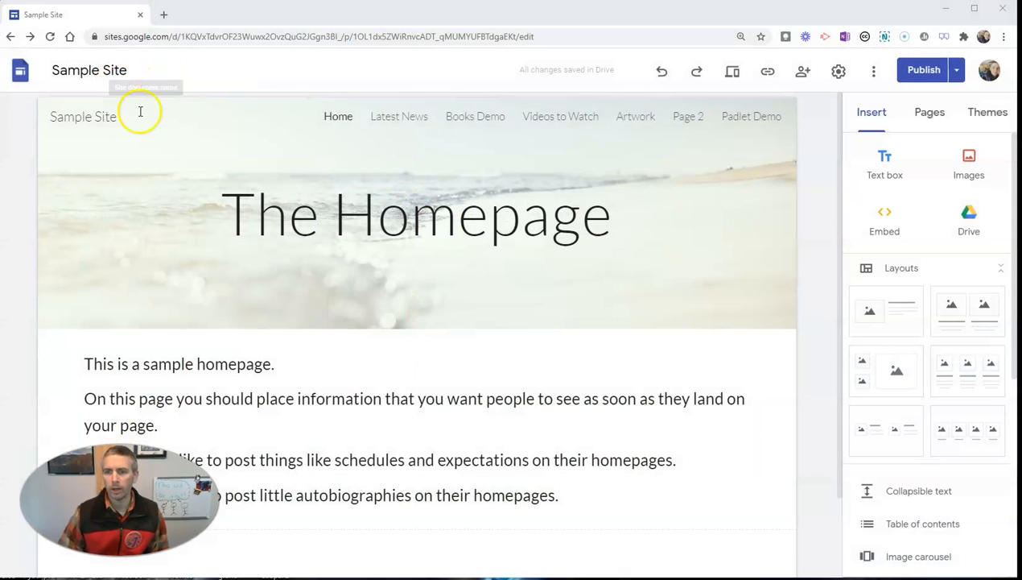
mouse_move(839, 71)
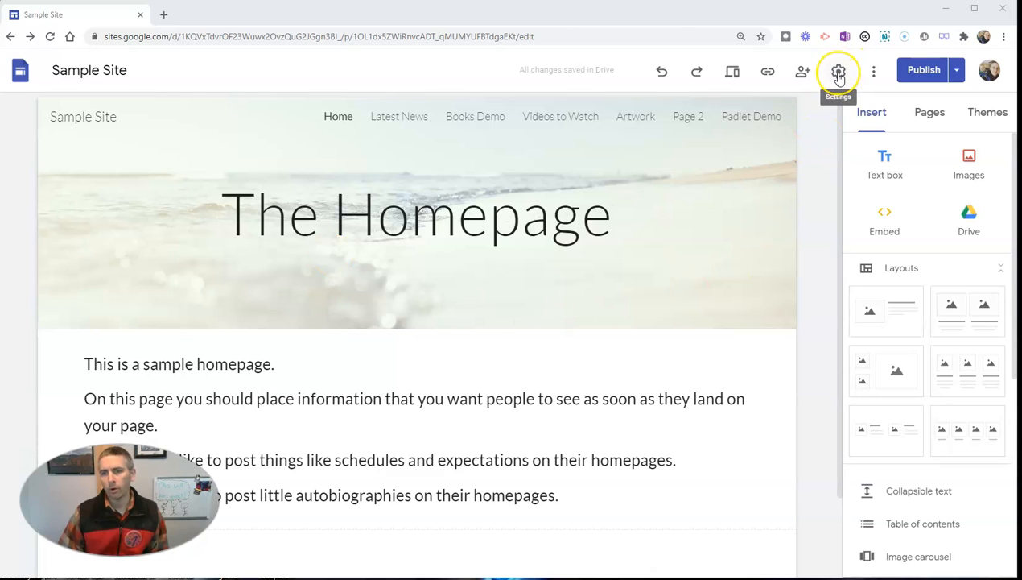
Bring up the site's Settings dialog from the toolbar gear.
left_click(839, 71)
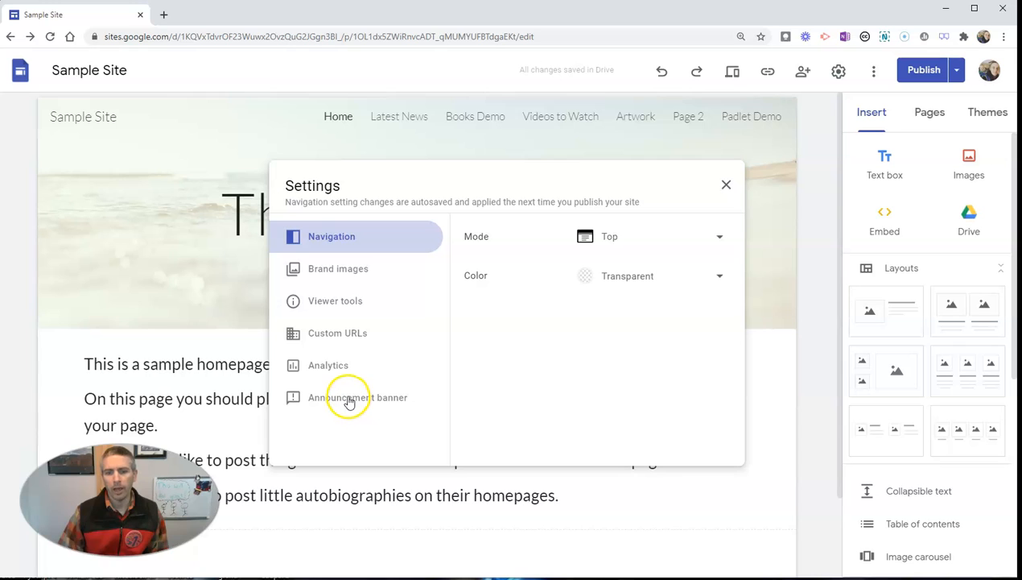
Turn on the announcement banner with the message 'Welcome back! 2021 is going to be great!'.
left_click(357, 396)
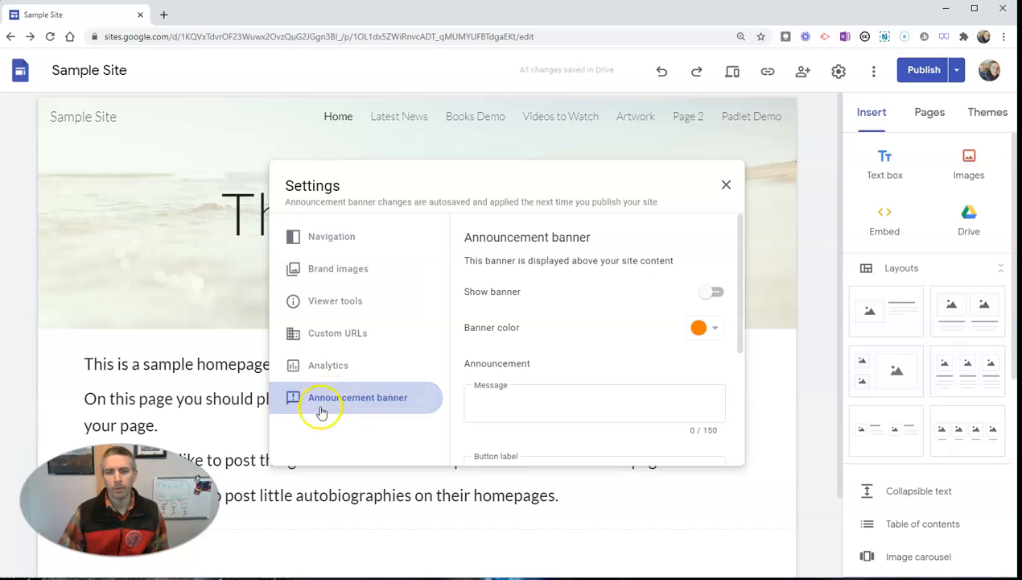
left_click(595, 402)
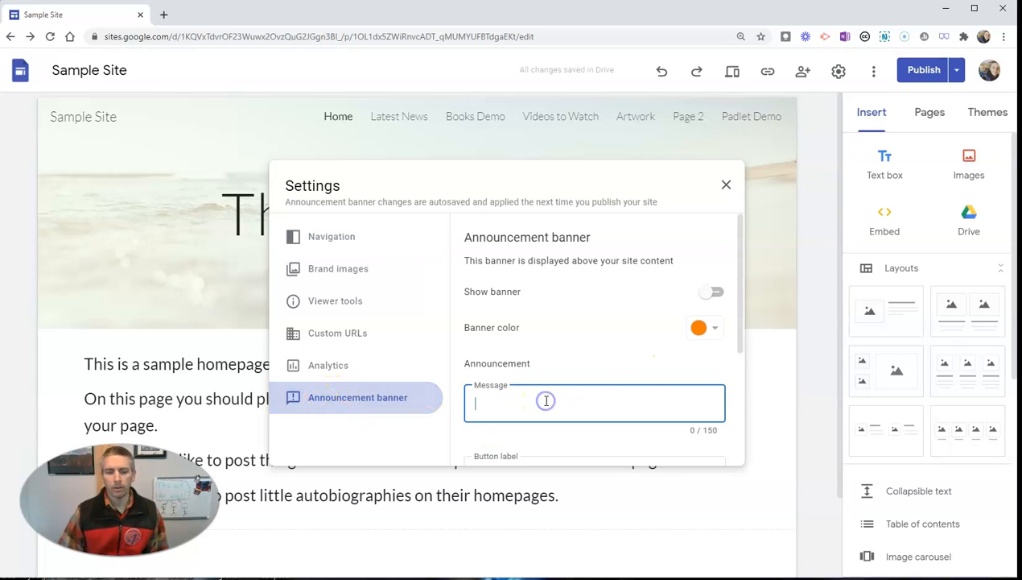
type("Welcome")
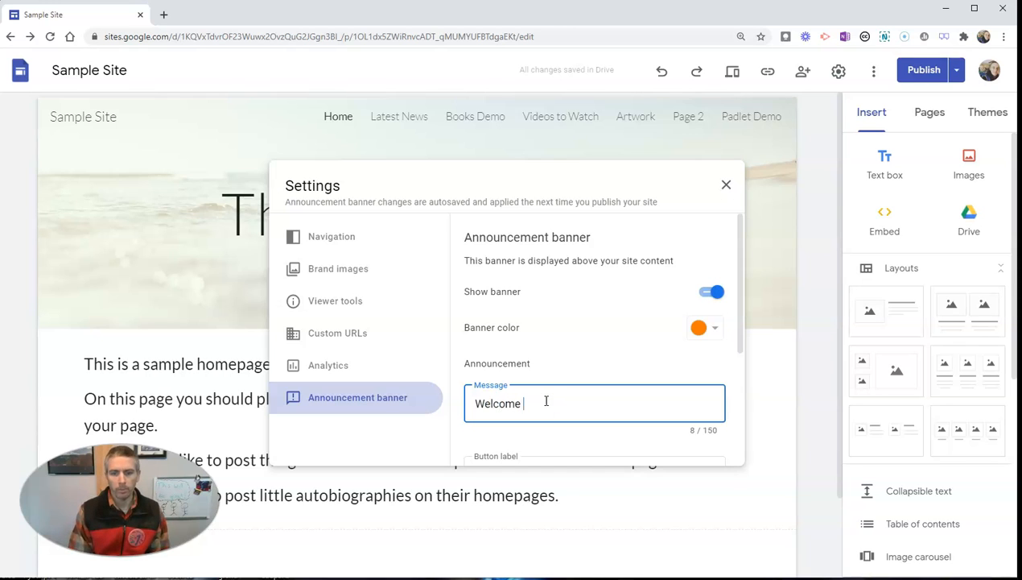
type("back! 2021")
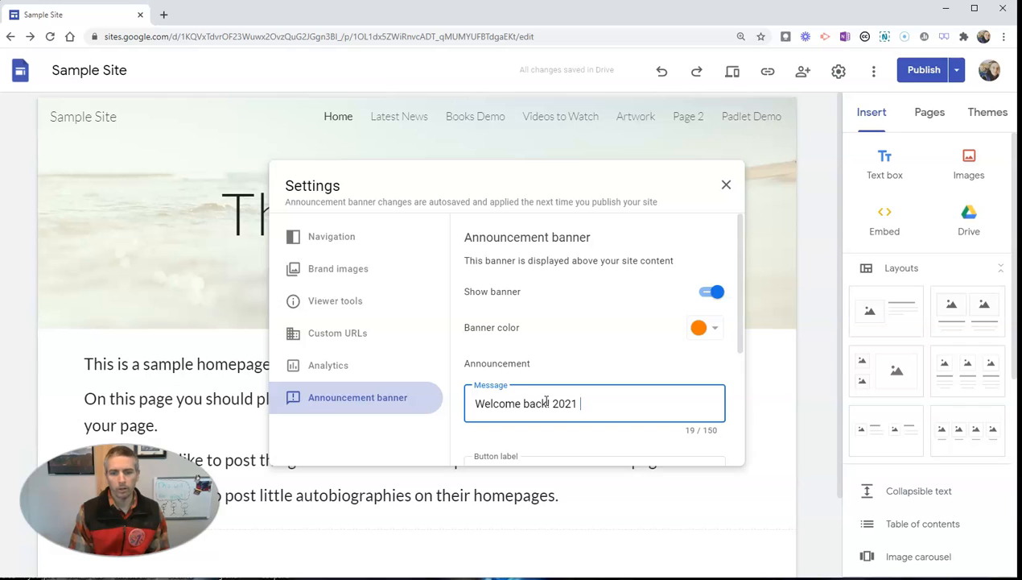
type("is going to be great!")
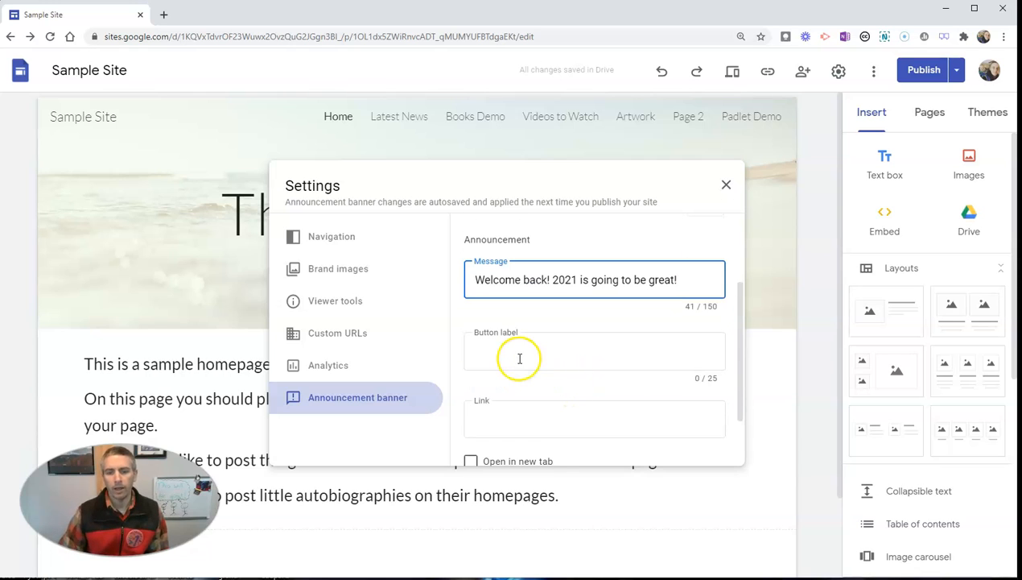
Label the banner button 'Learn more', leaving its link field ready to fill.
left_click(515, 351)
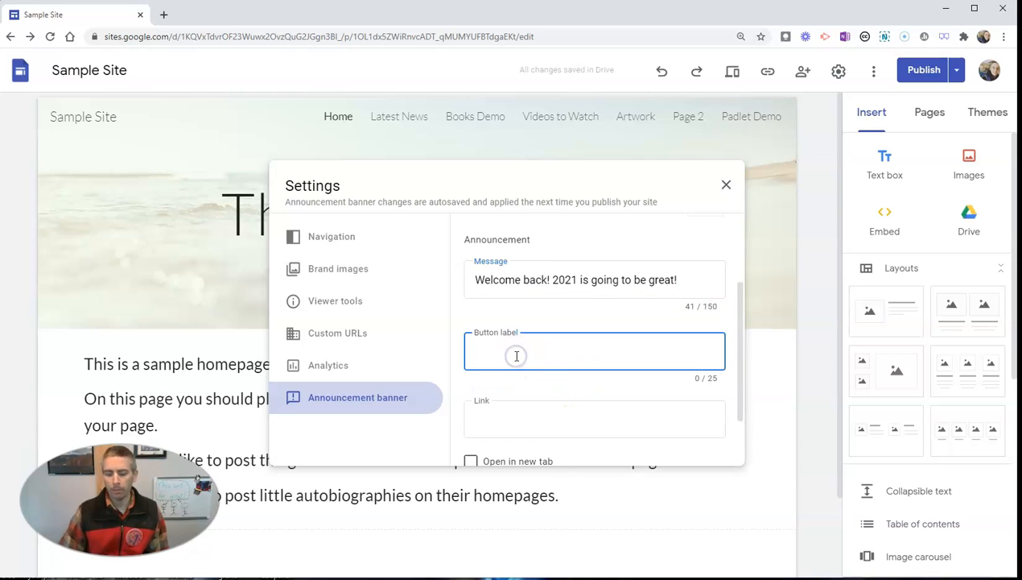
type("Learn more")
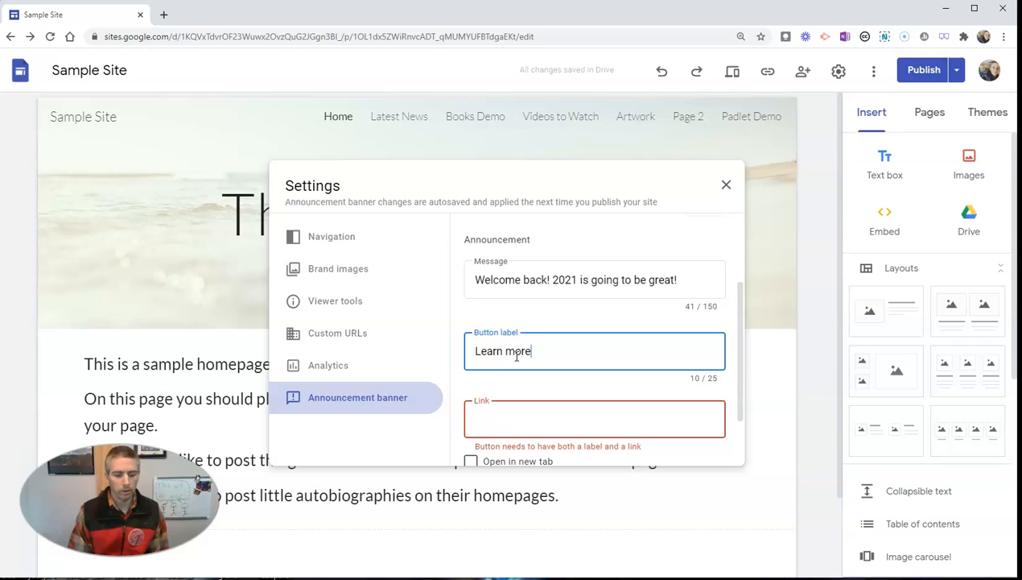
left_click(594, 417)
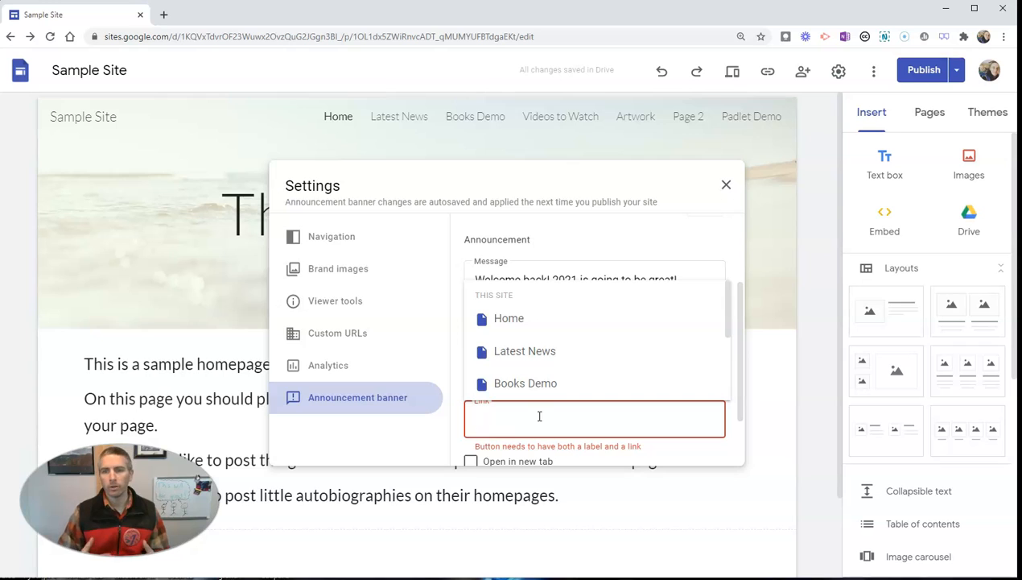
left_click(540, 417)
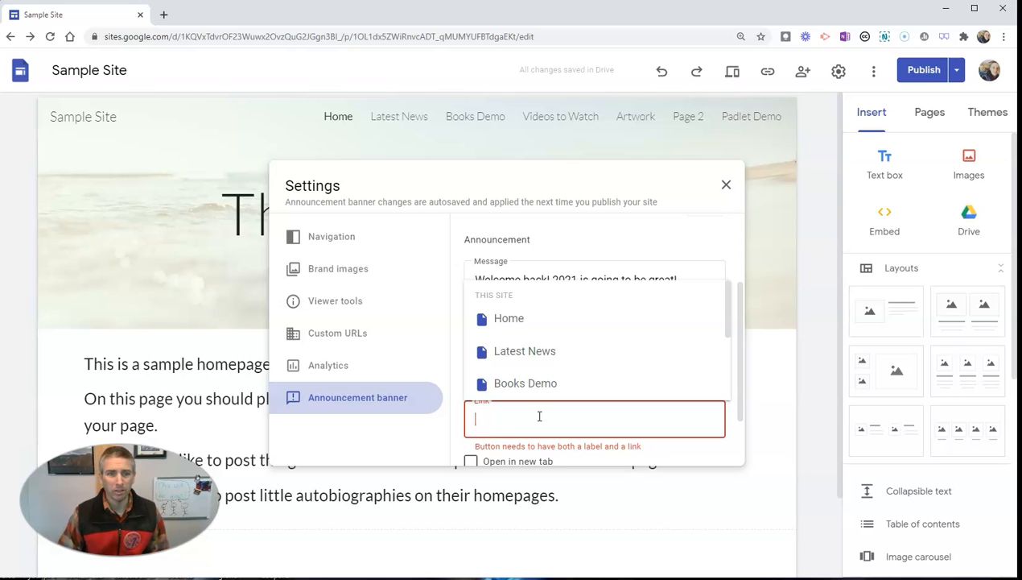
type("h")
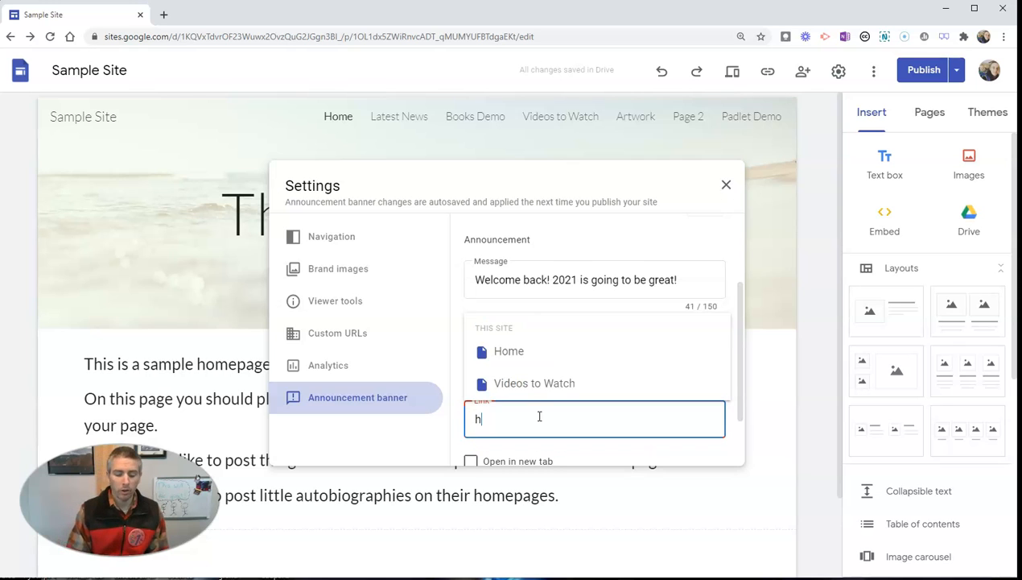
type("ttp://f")
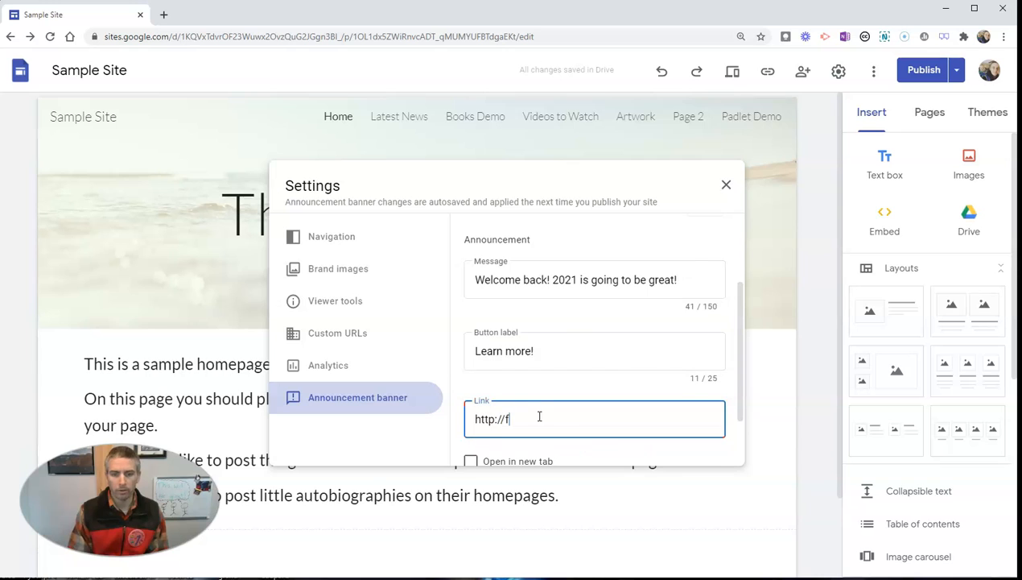
type("practicaledtech.com")
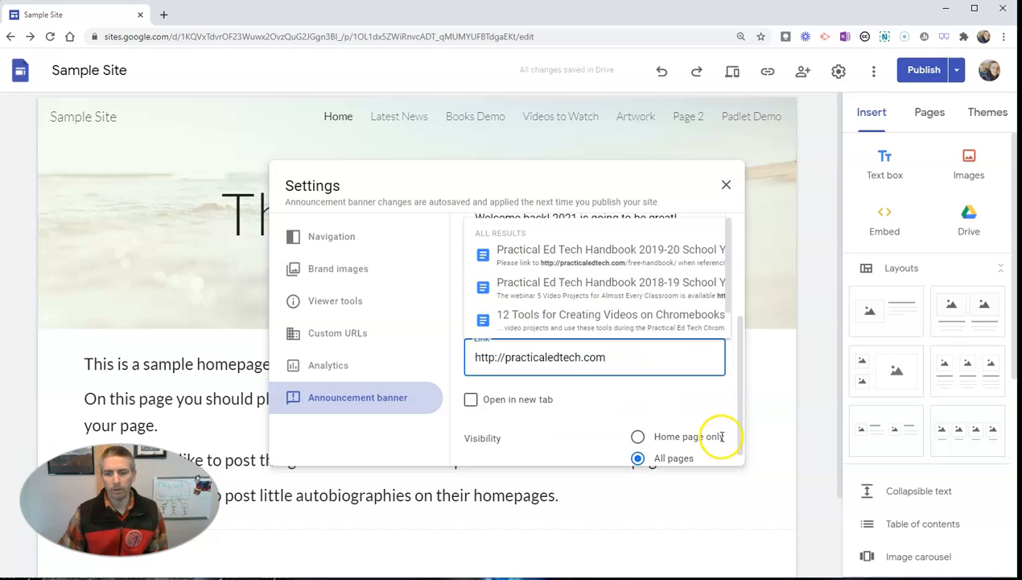
left_click(470, 399)
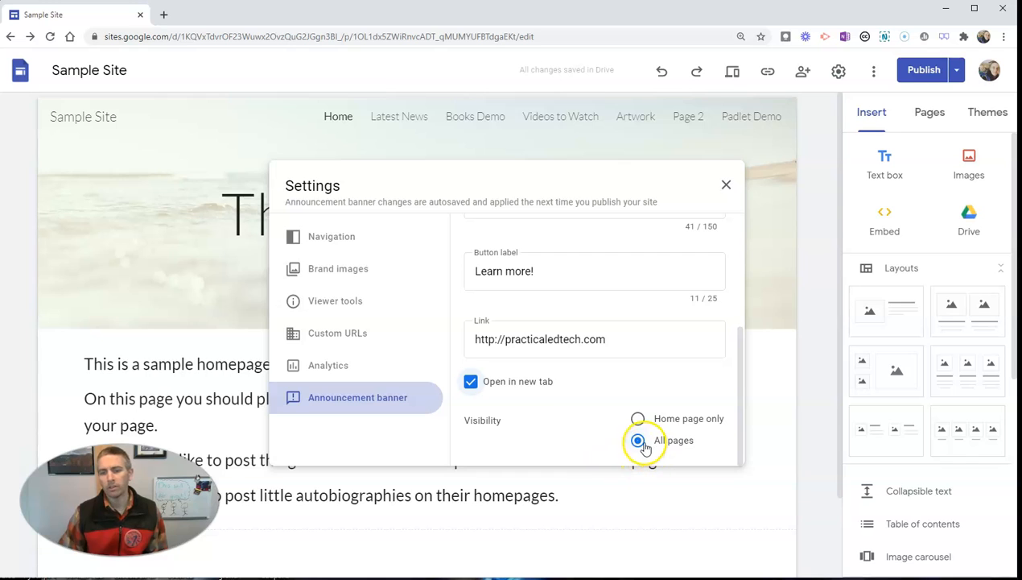
left_click(637, 440)
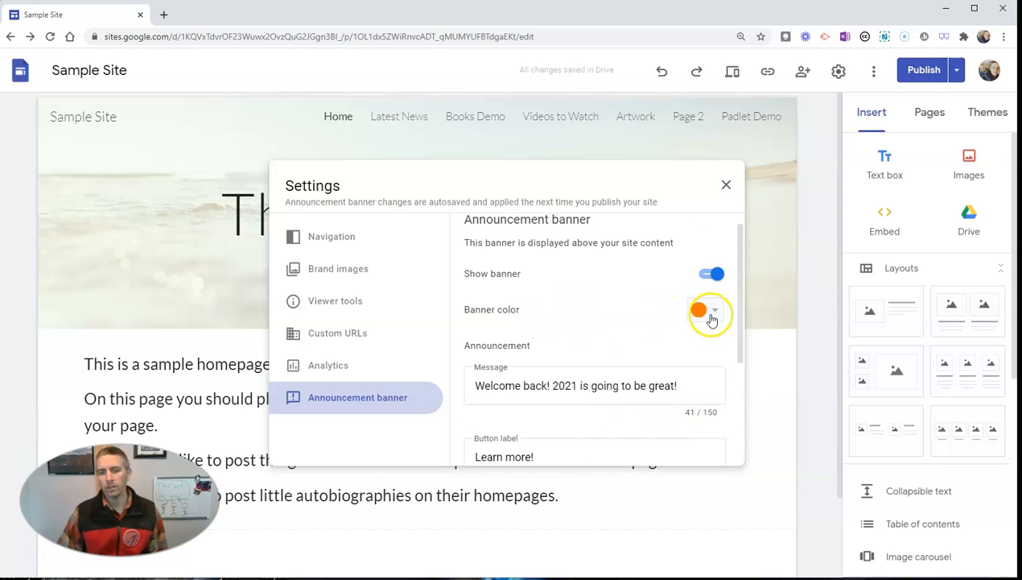
Try a green banner colour, then settle on purple and view it above the page header.
left_click(712, 311)
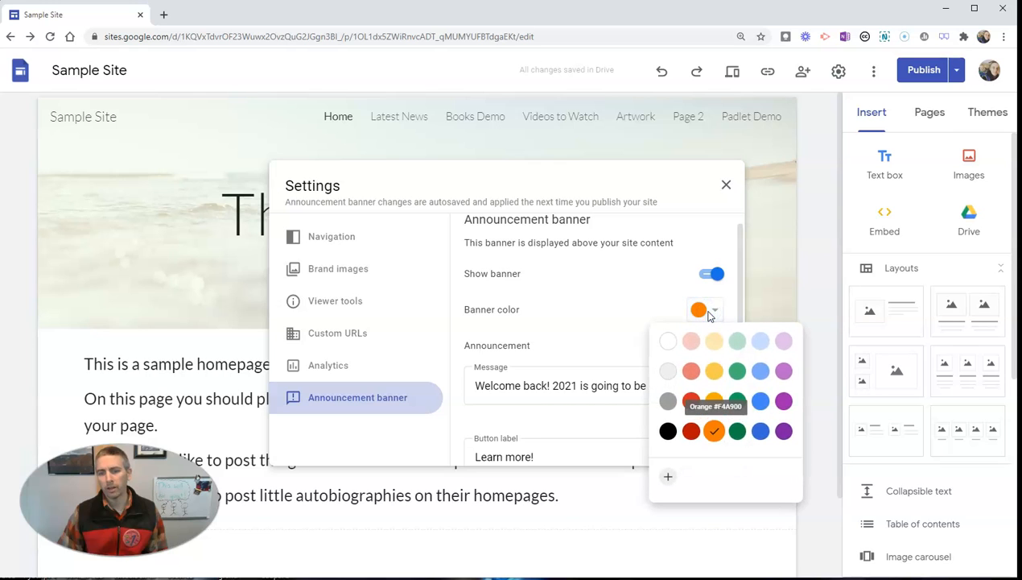
left_click(667, 341)
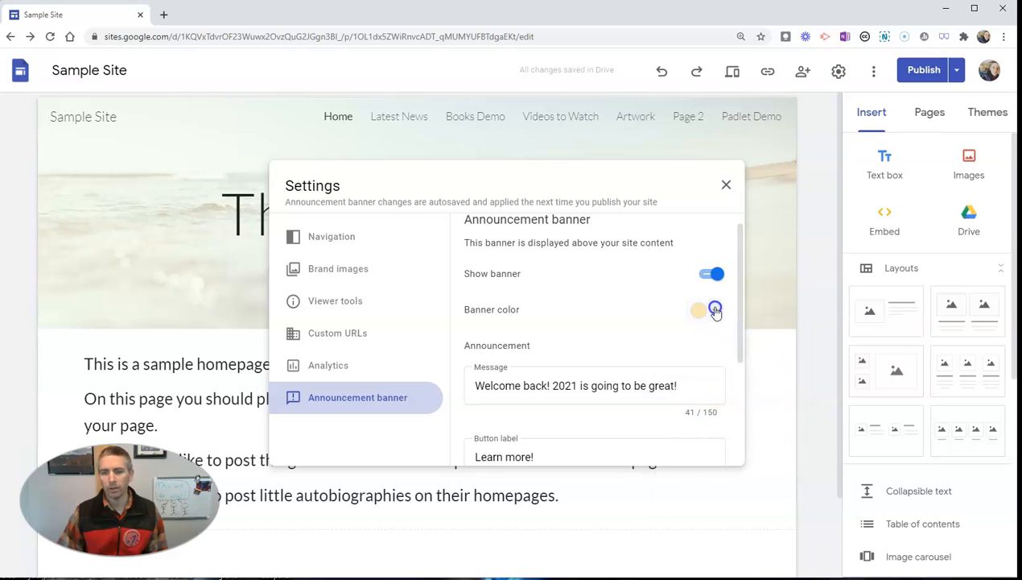
left_click(711, 310)
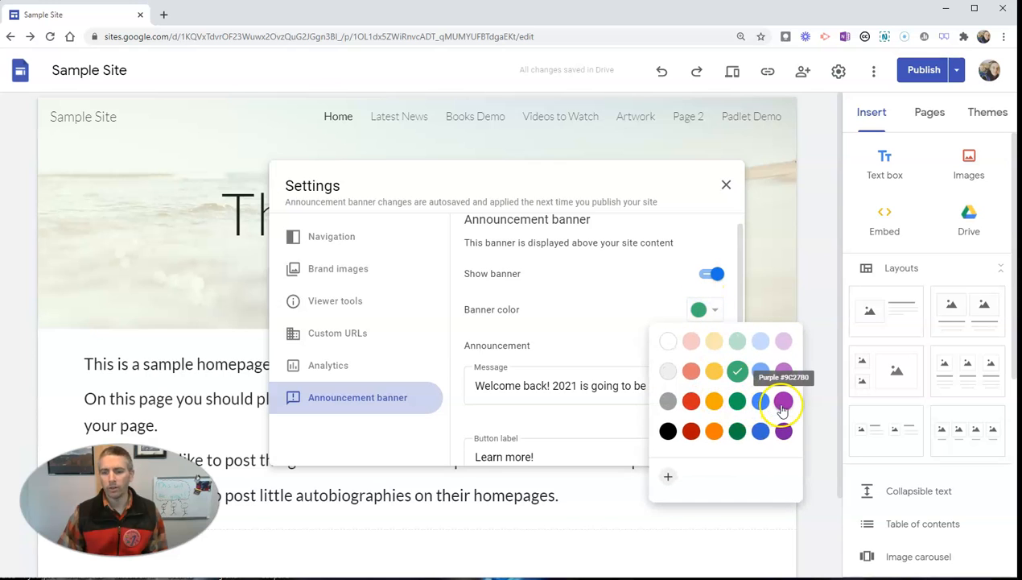
left_click(783, 403)
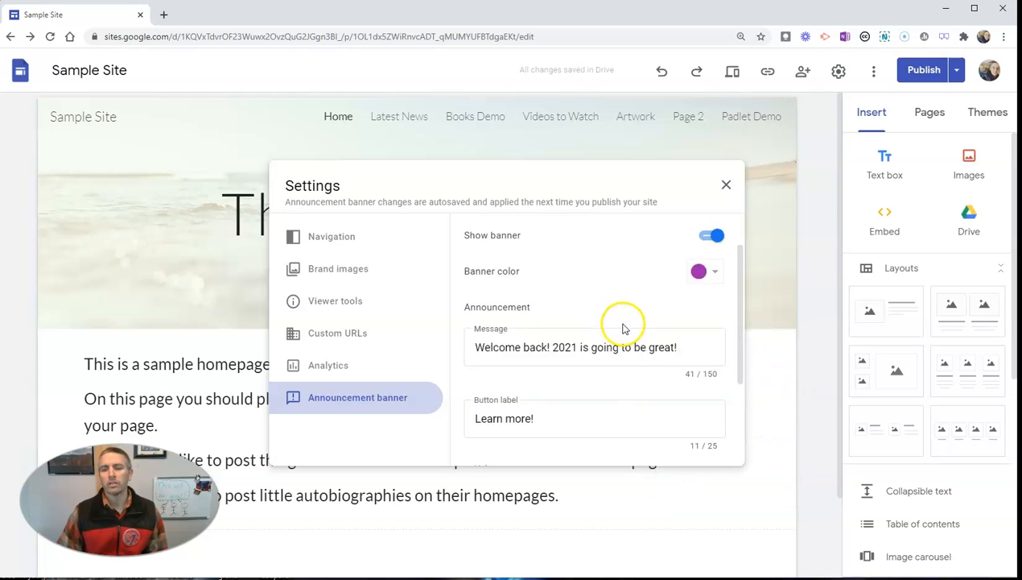
scroll("down", 3)
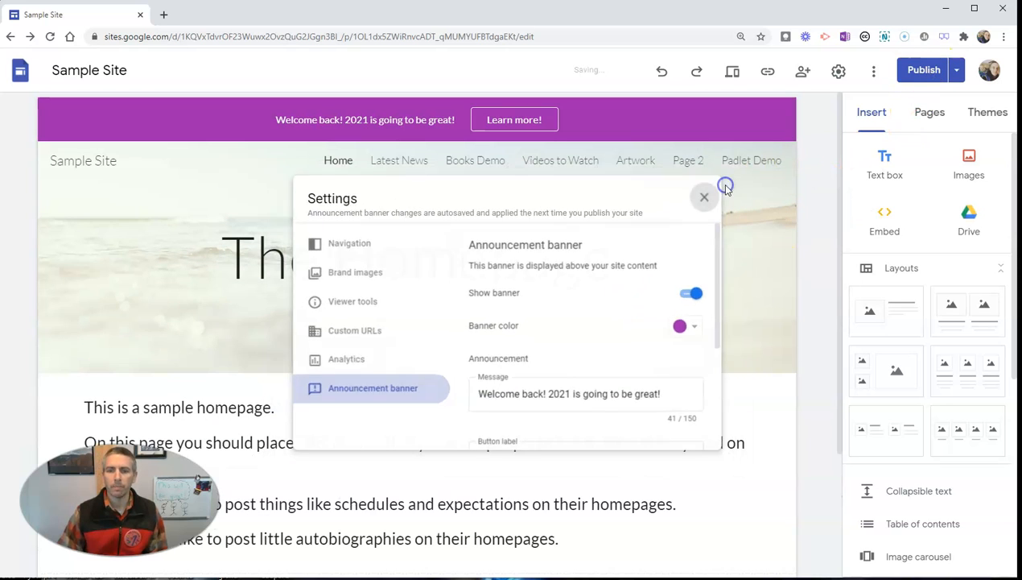
Publish the reviewed changes and preview the homepage with the purple banner on top.
left_click(924, 71)
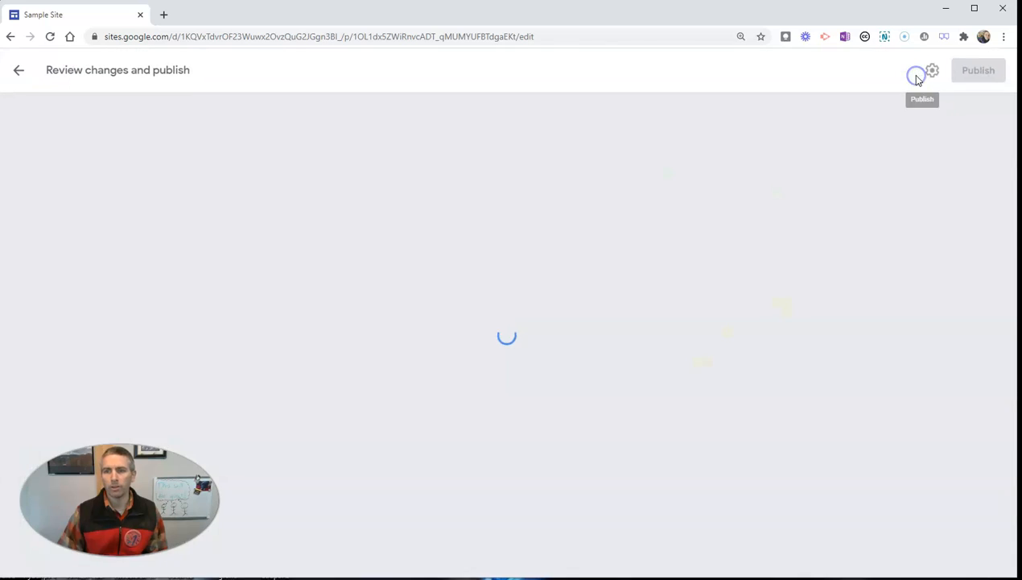
left_click(979, 70)
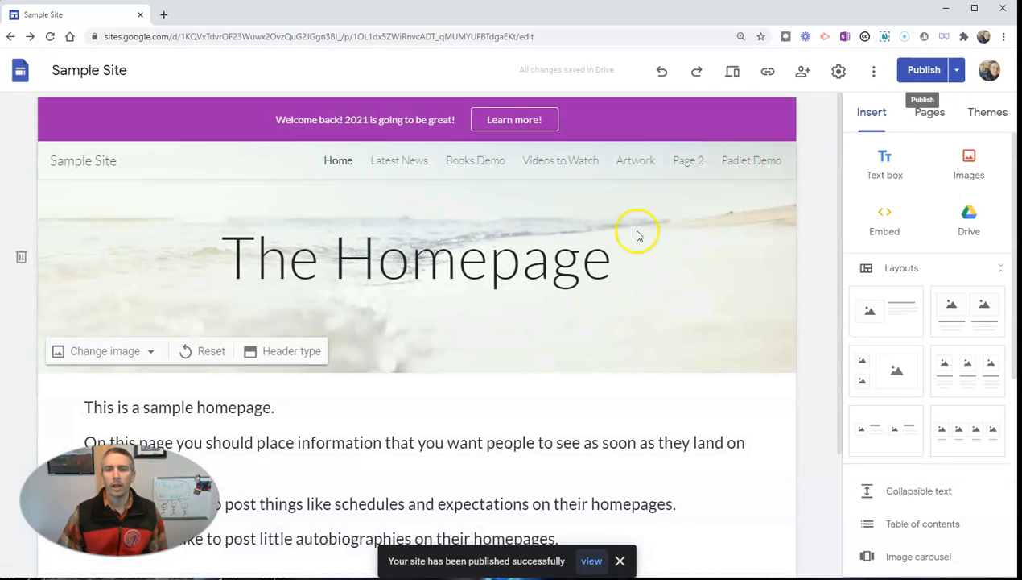
mouse_move(644, 290)
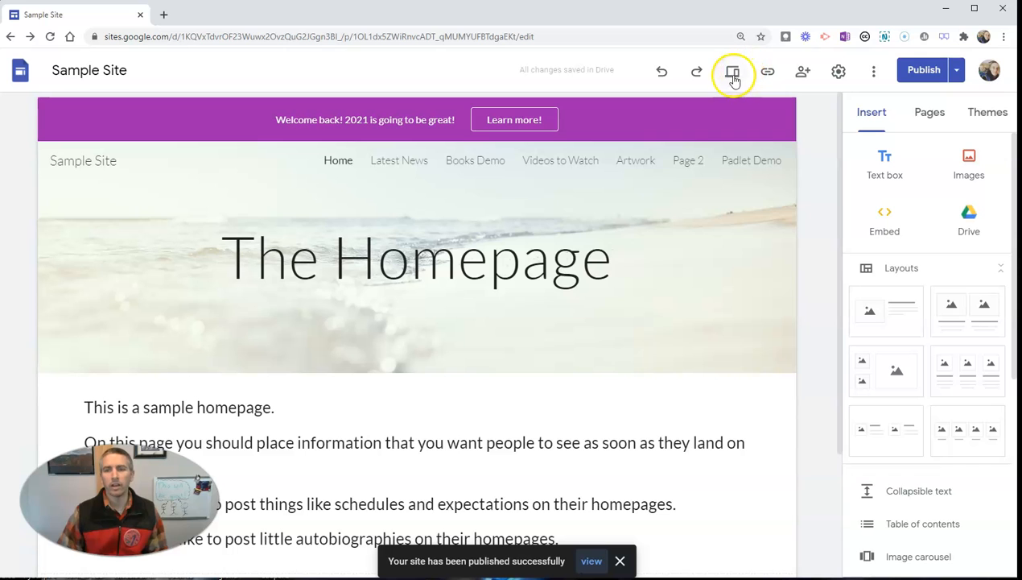
left_click(733, 71)
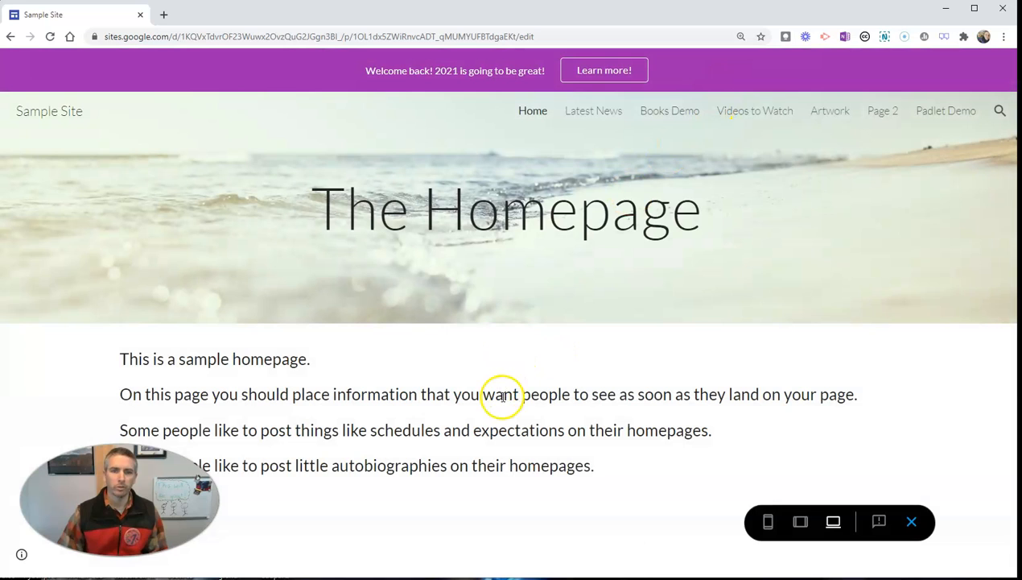
mouse_move(427, 73)
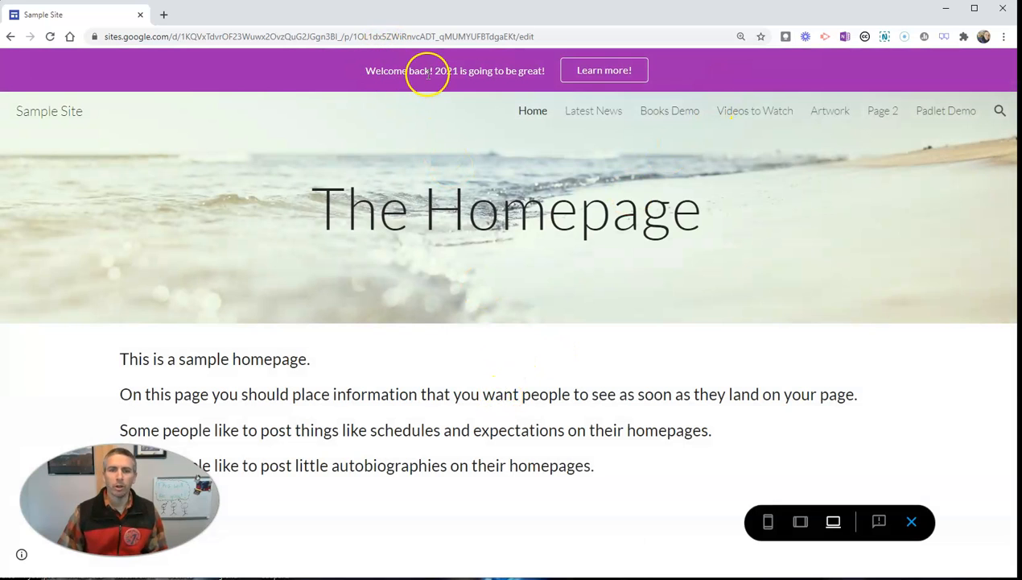
mouse_move(604, 71)
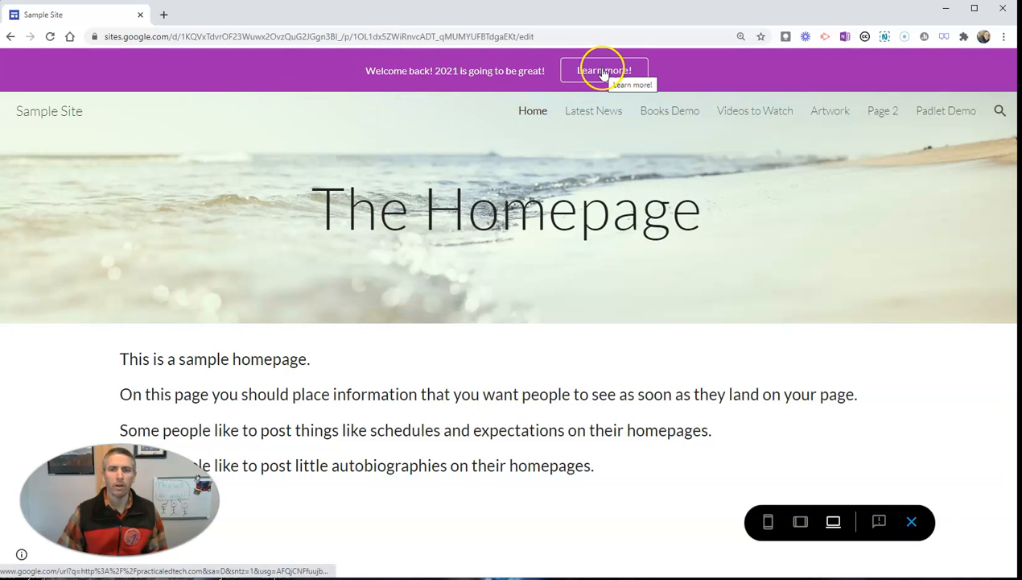